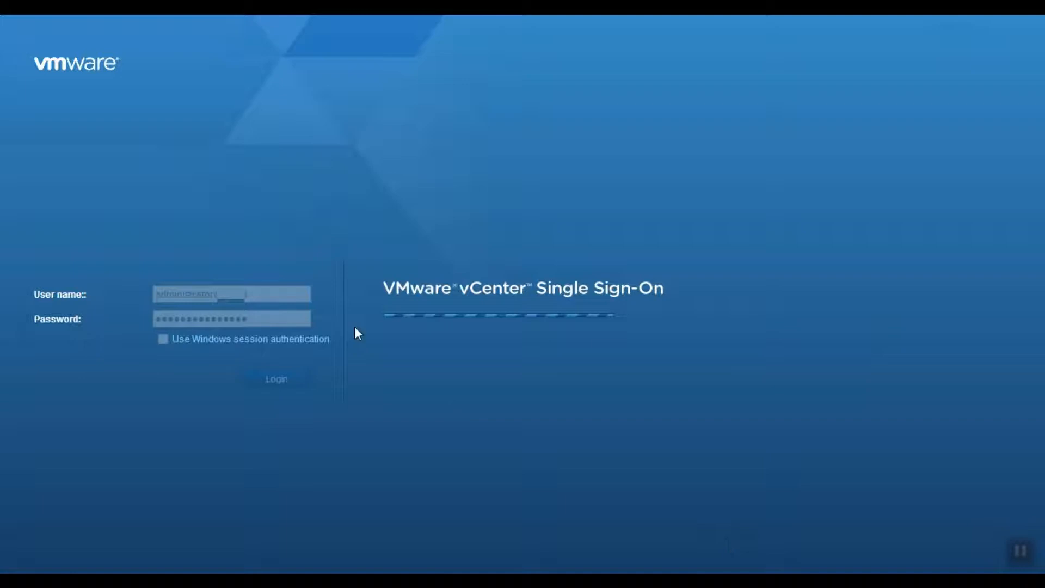
Submit the vCenter Single Sign-On credentials to log in.
{"action": "left_click", "coordinate": [276, 379]}
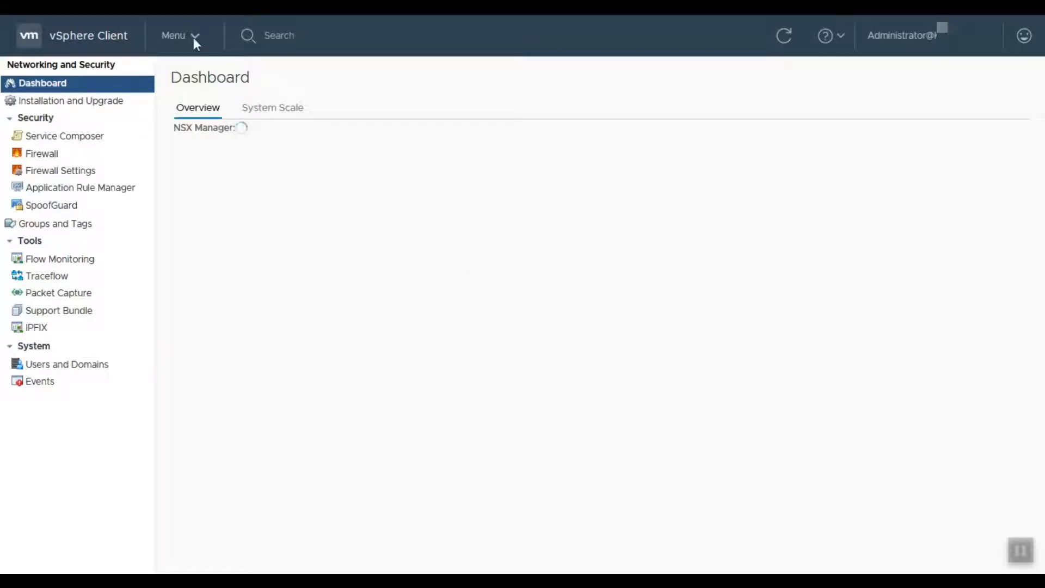
Go to Networking and Security and open the Unprepared clusters list under Fabric Status.
{"action": "left_click", "coordinate": [183, 35]}
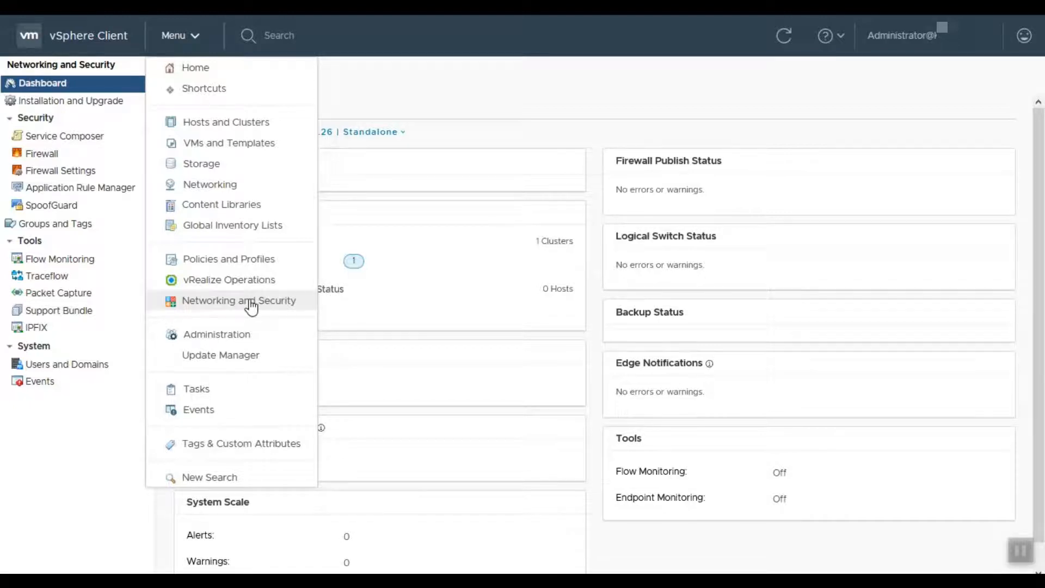
{"action": "left_click", "coordinate": [239, 300]}
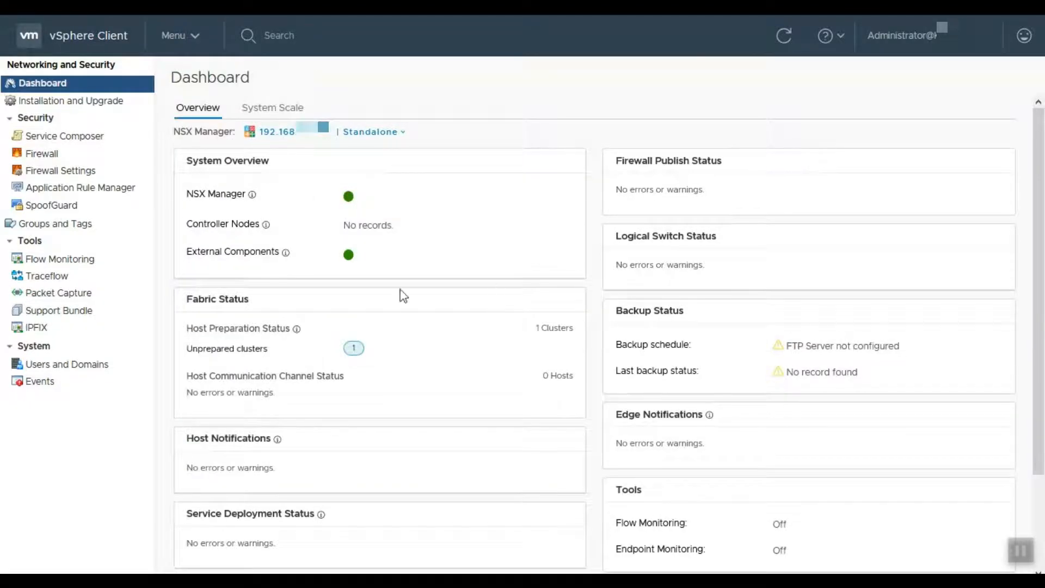
{"action": "mouse_move", "coordinate": [359, 275]}
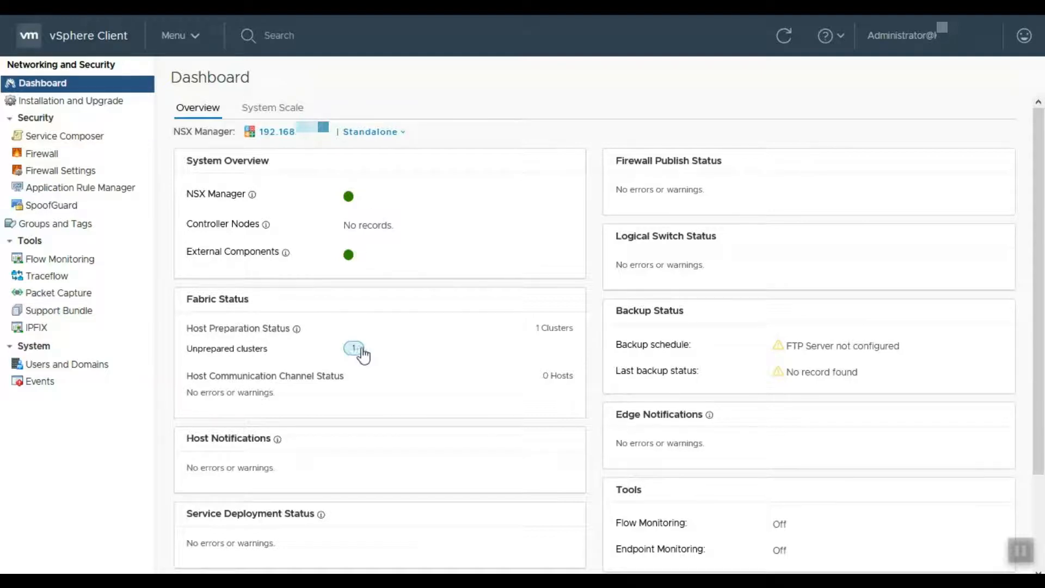
{"action": "mouse_move", "coordinate": [256, 364]}
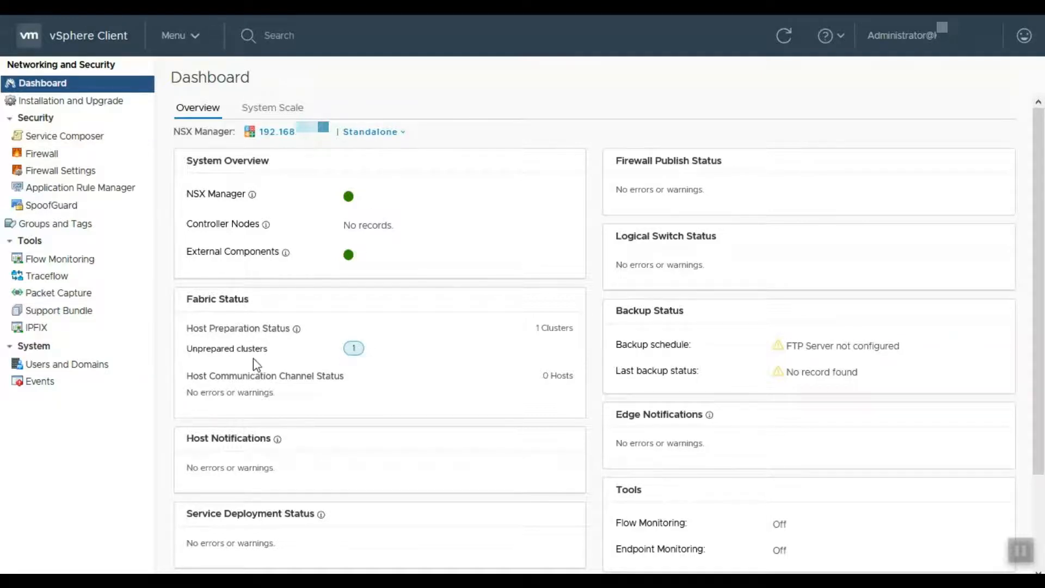
{"action": "double_click", "coordinate": [252, 348]}
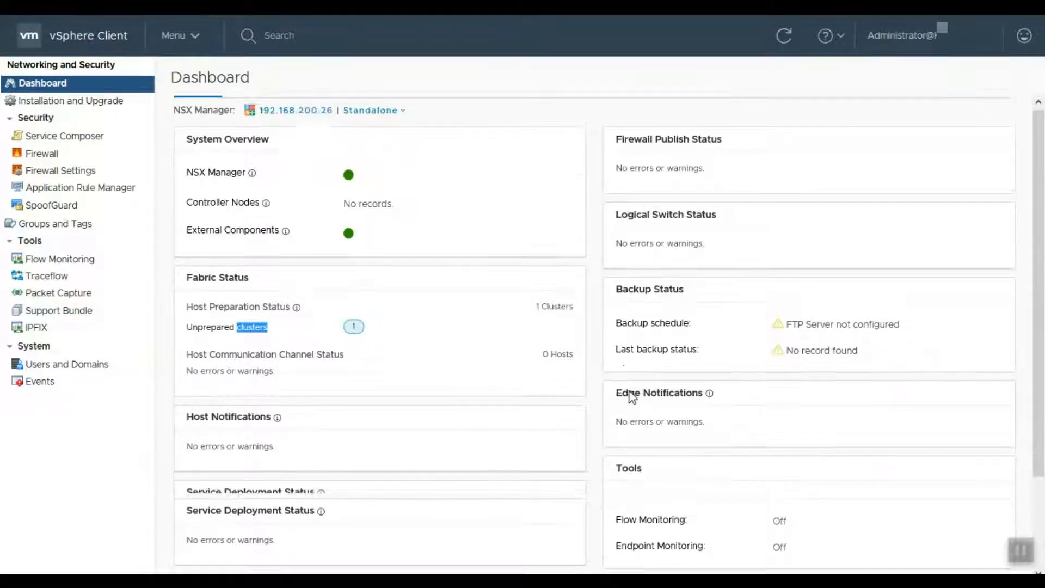
{"action": "scroll", "scroll_direction": "down", "scroll_amount": 3}
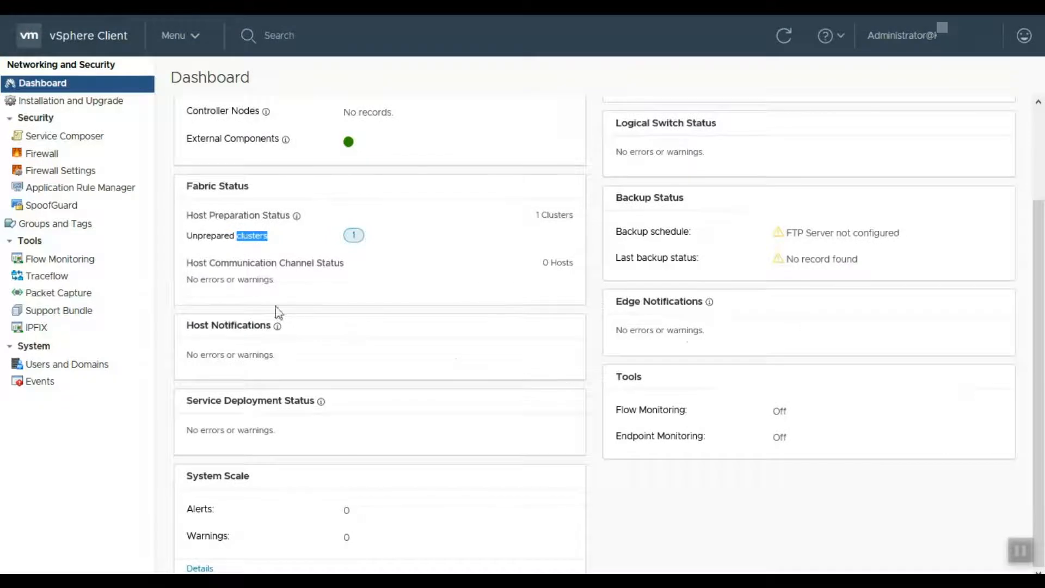
{"action": "left_click", "coordinate": [353, 235]}
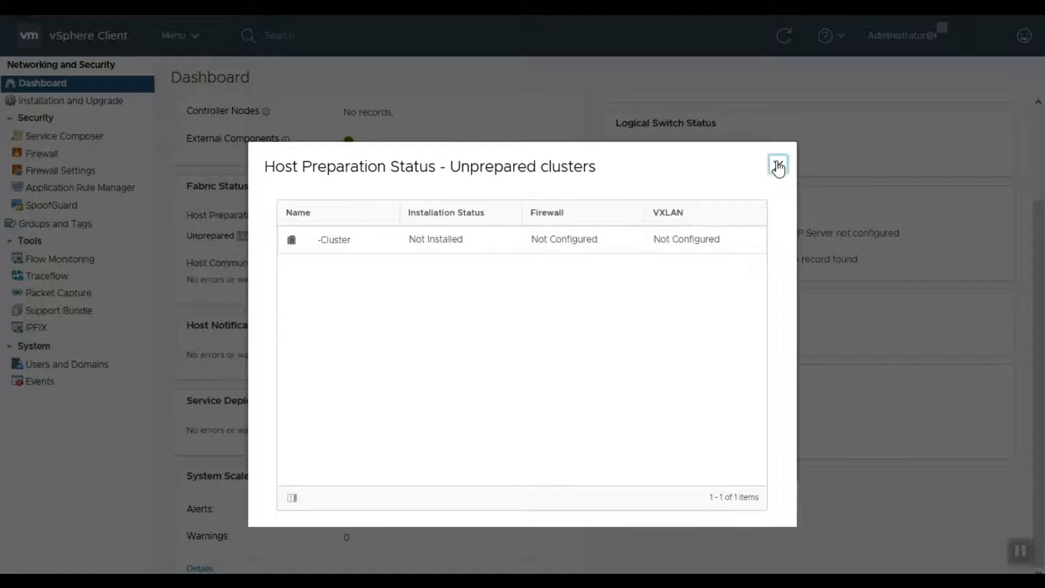
Close Host Preparation Status, check the empty System Scale tab, then go to Installation and Upgrade.
{"action": "left_click", "coordinate": [776, 165]}
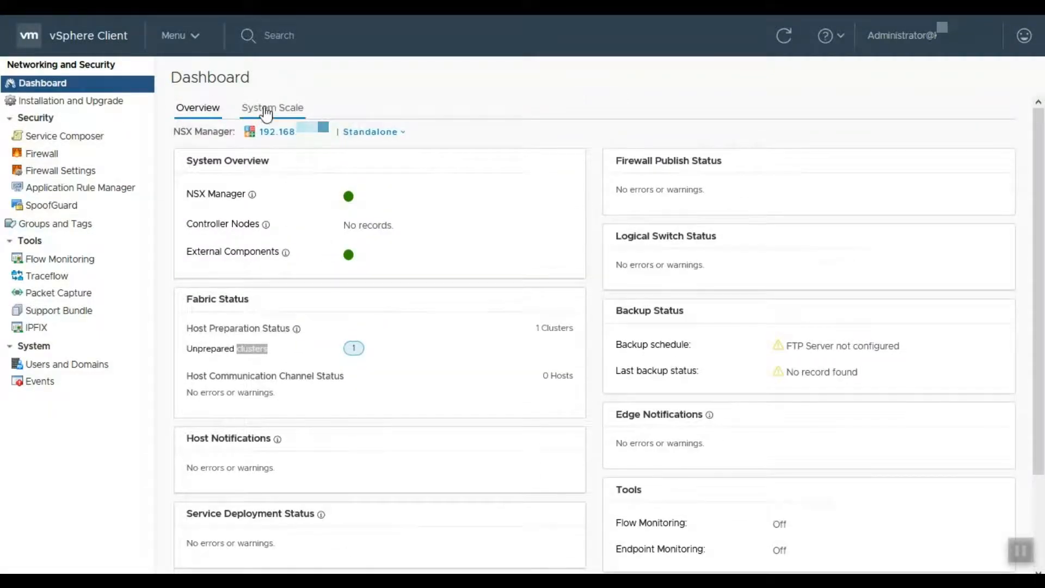
{"action": "left_click", "coordinate": [272, 107]}
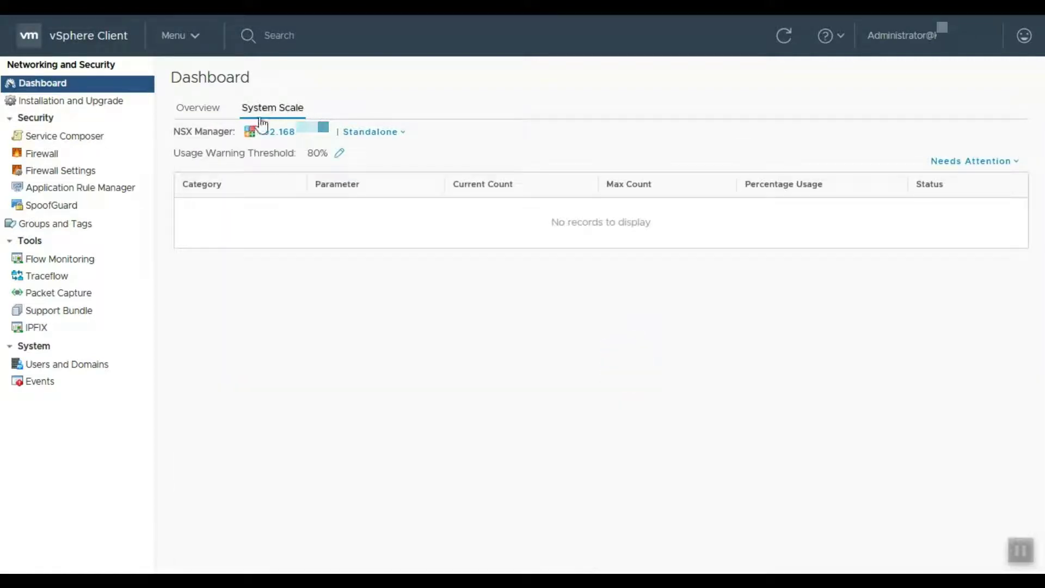
{"action": "left_click", "coordinate": [58, 100]}
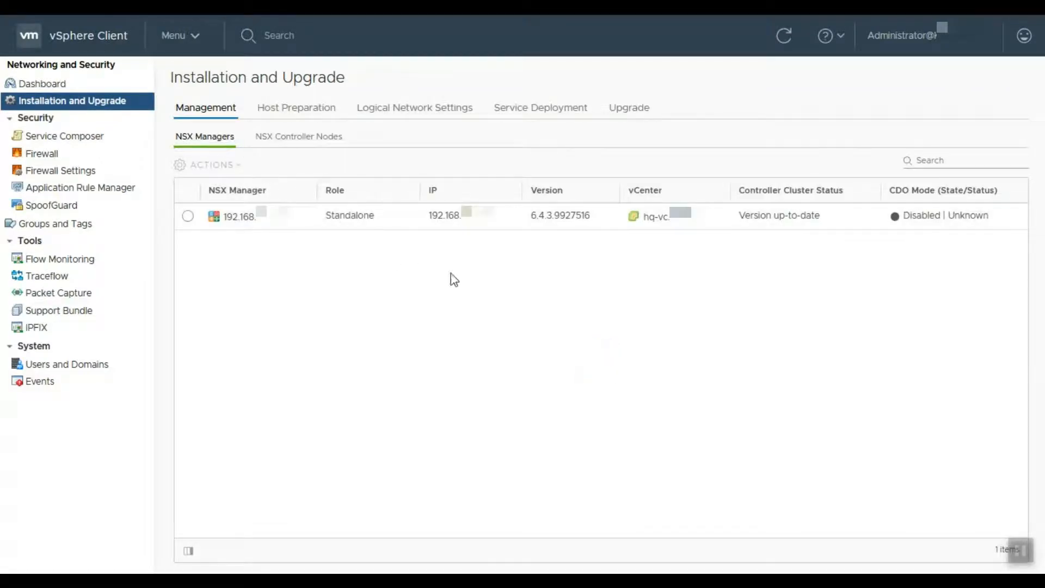
{"action": "mouse_move", "coordinate": [153, 187]}
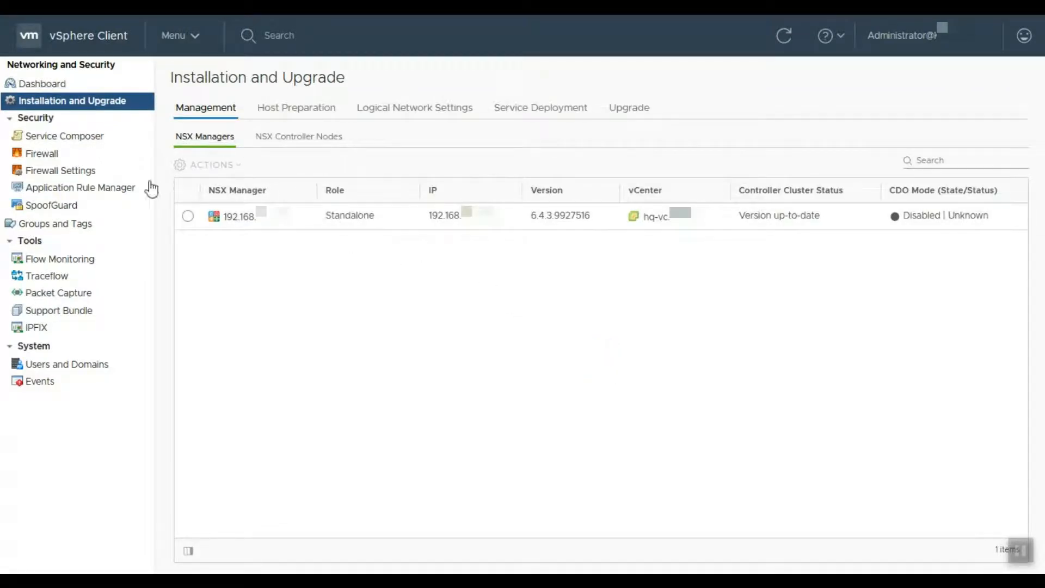
Select the standalone NSX Manager and show its NSX Controller Nodes sub-tab.
{"action": "left_click", "coordinate": [187, 216]}
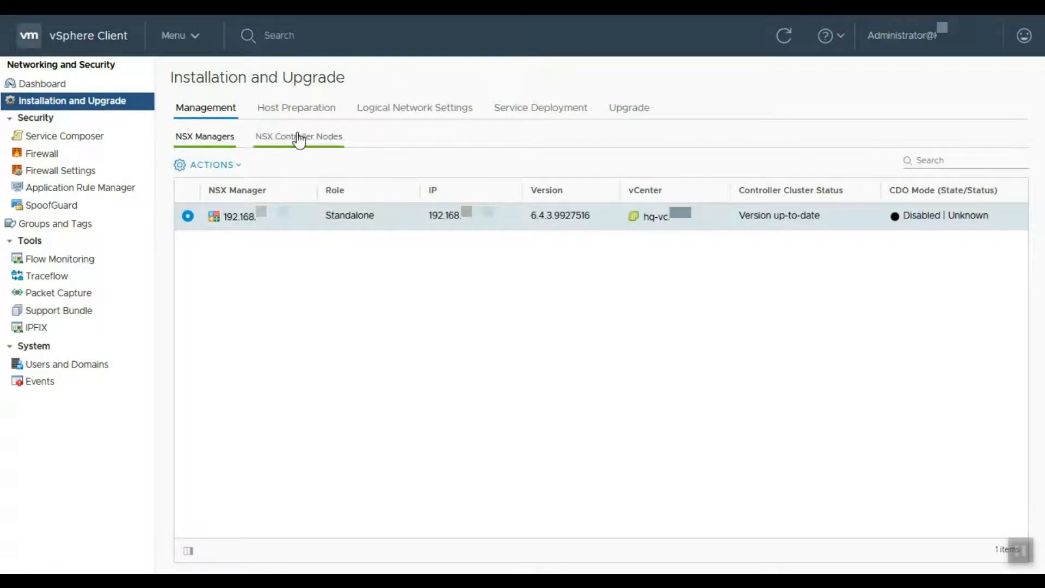
{"action": "left_click", "coordinate": [299, 136]}
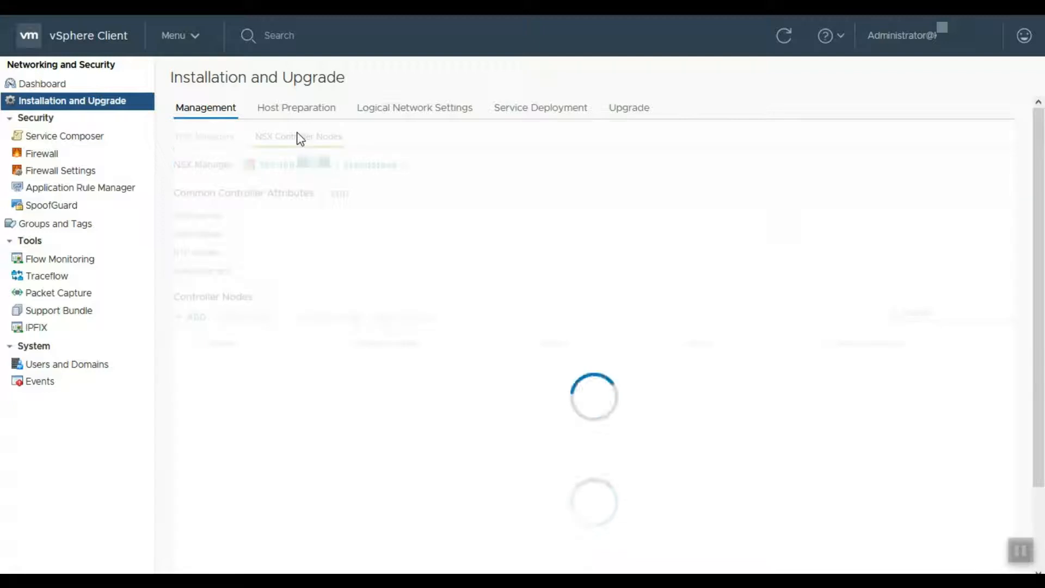
{"action": "left_click", "coordinate": [299, 136]}
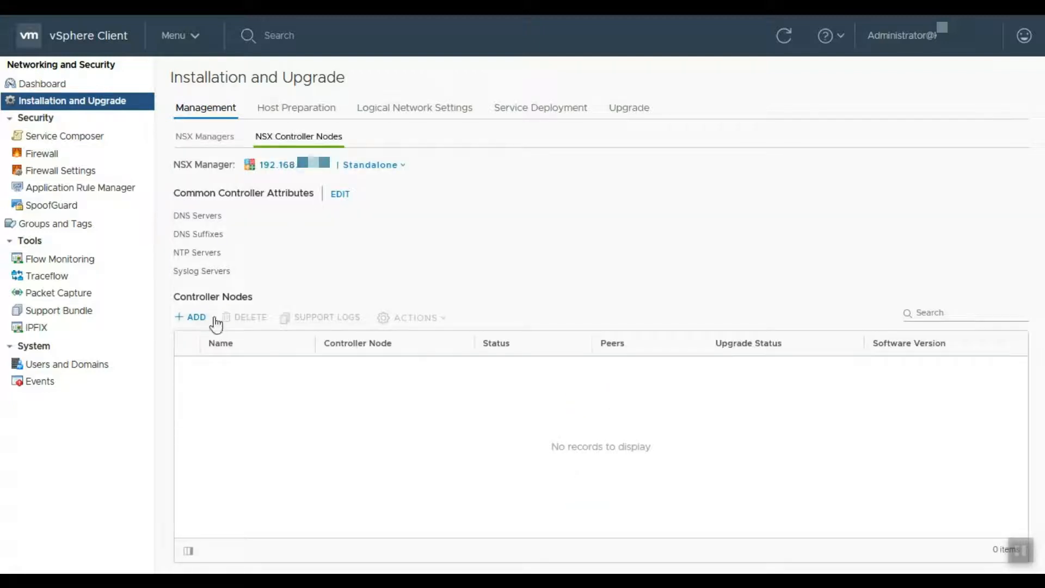
{"action": "mouse_move", "coordinate": [257, 211]}
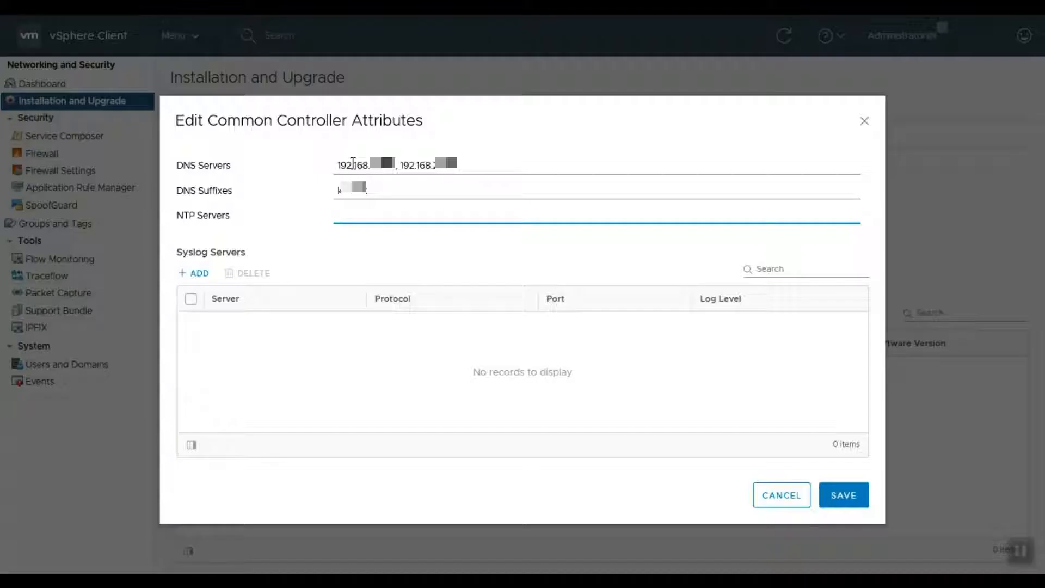
Enter the 192.168.x DNS server and NTP server addresses for the common controller attributes.
{"action": "type", "text": "192.168"}
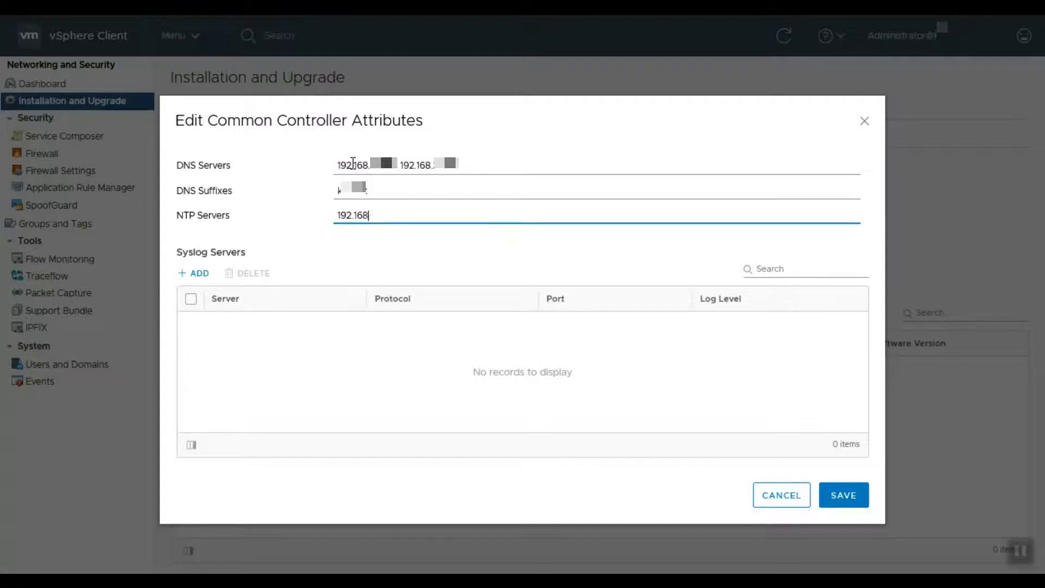
{"action": "type", "text": "192.168."}
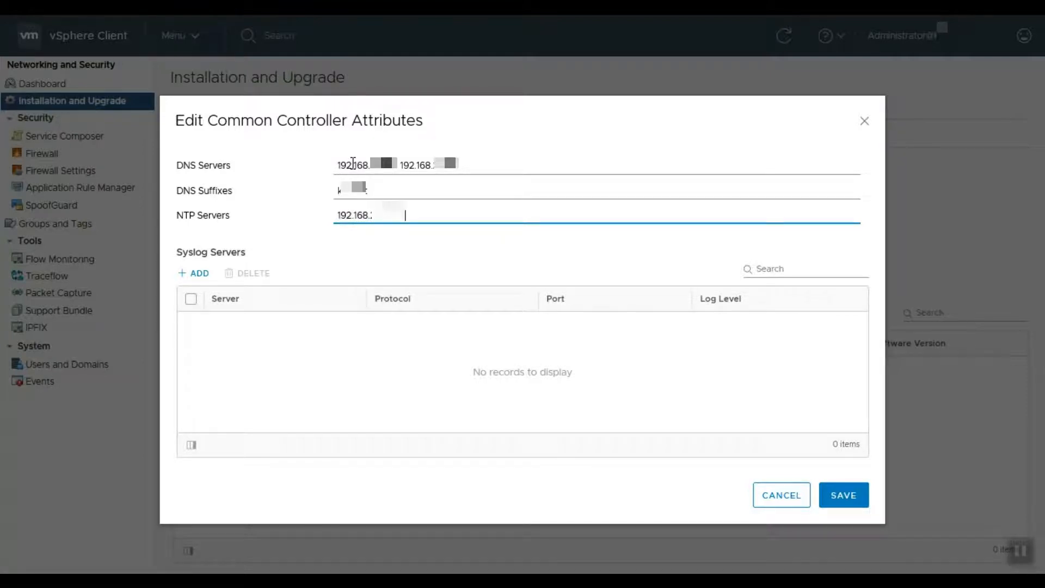
{"action": "mouse_move", "coordinate": [282, 248]}
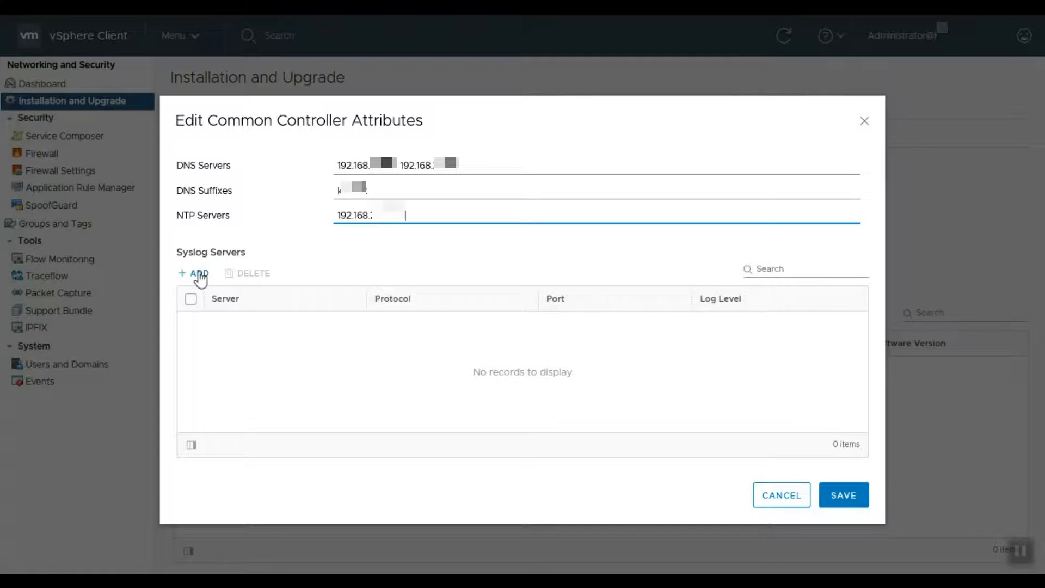
Add a 192.168.x syslog server using UDP port 514 at INFO level, and save.
{"action": "left_click", "coordinate": [197, 273]}
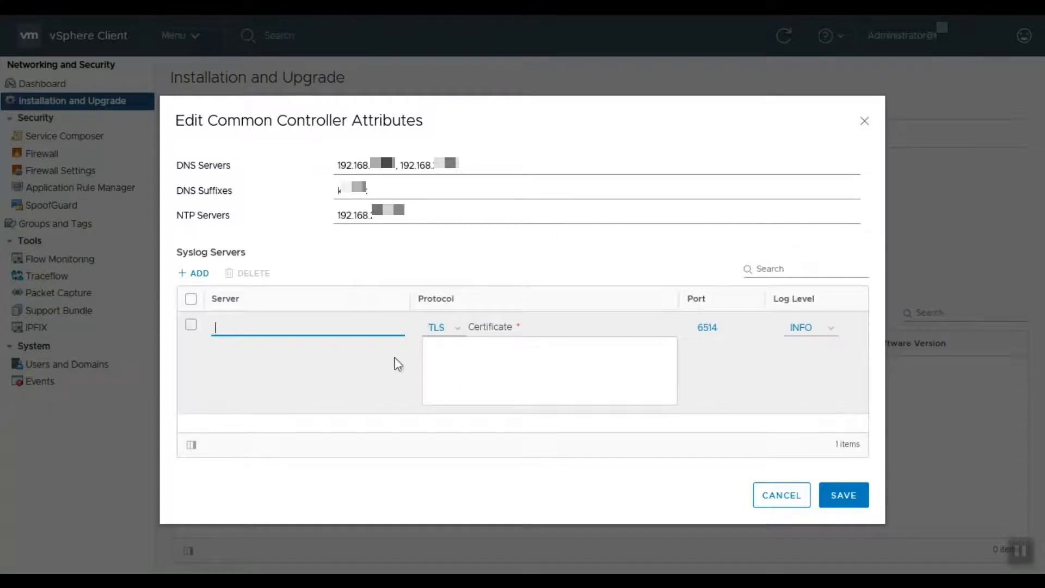
{"action": "type", "text": "192.168."}
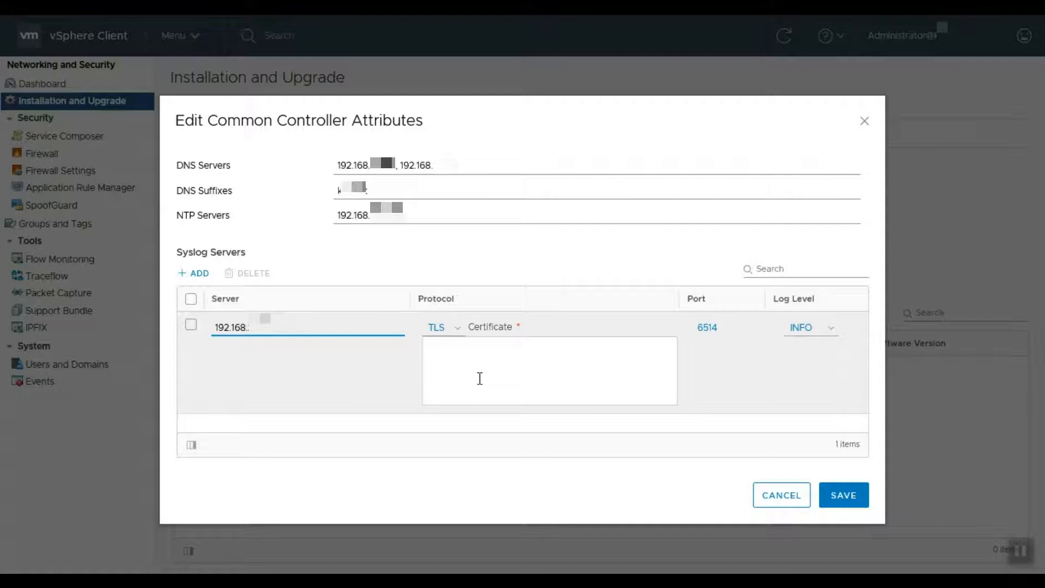
{"action": "left_click", "coordinate": [437, 327]}
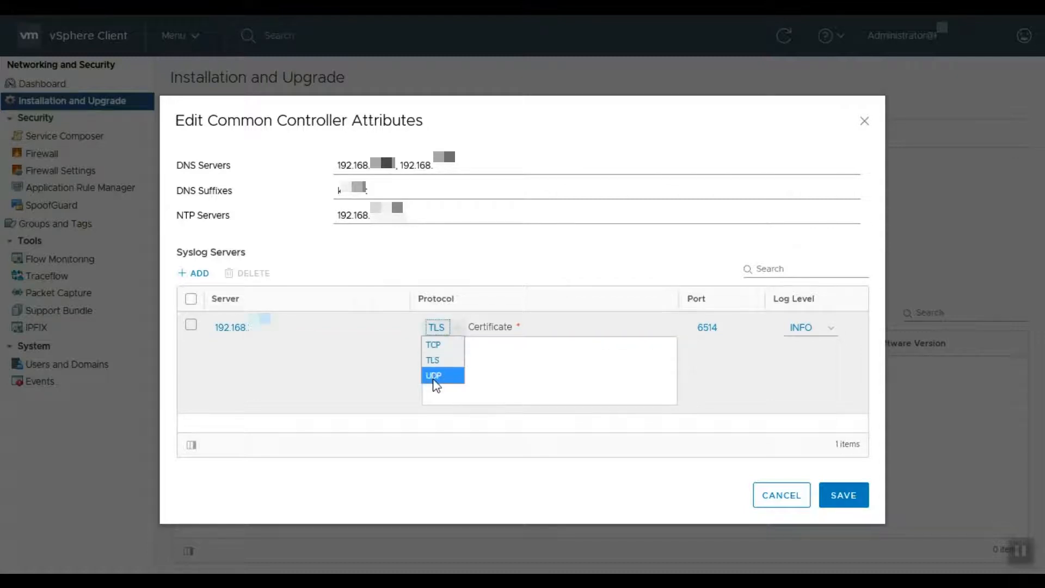
{"action": "left_click", "coordinate": [433, 375]}
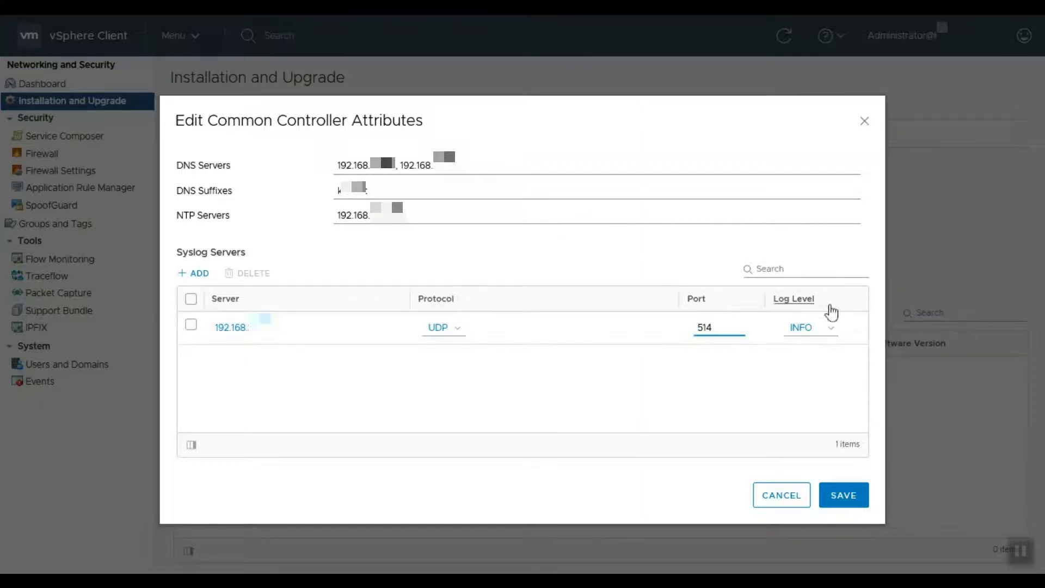
{"action": "left_click", "coordinate": [809, 327]}
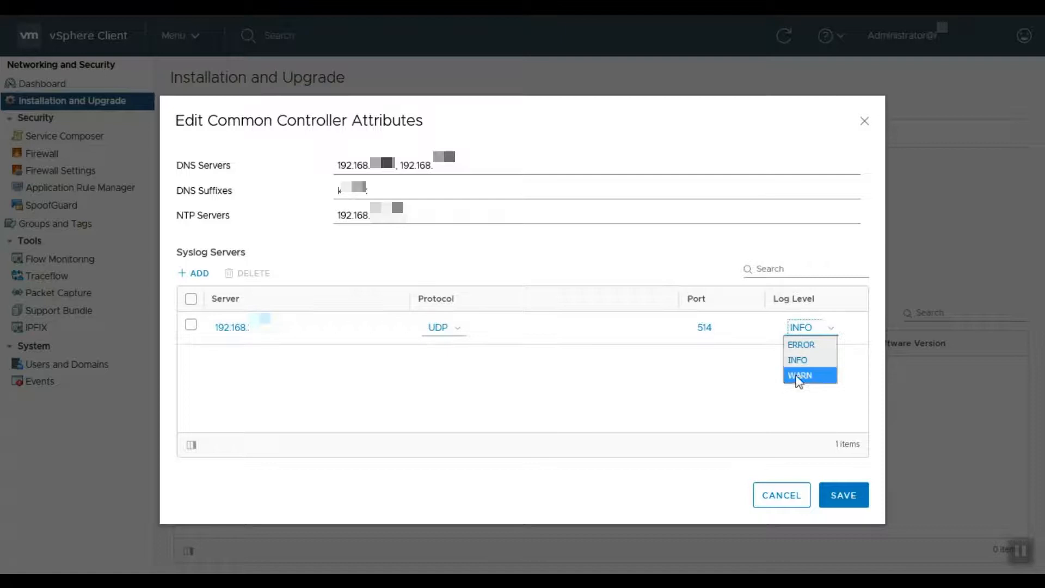
{"action": "mouse_move", "coordinate": [807, 360]}
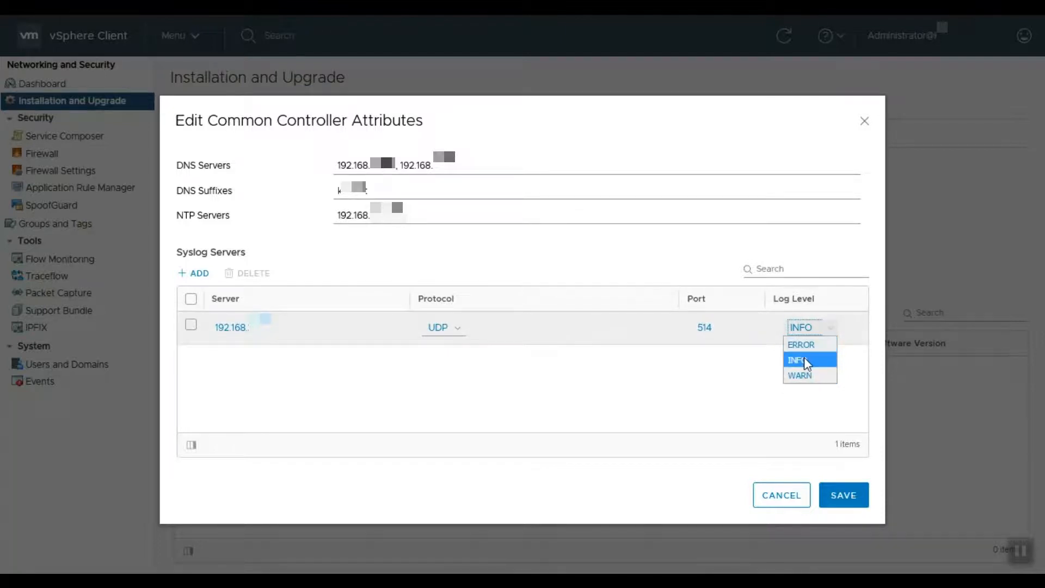
{"action": "left_click", "coordinate": [800, 360]}
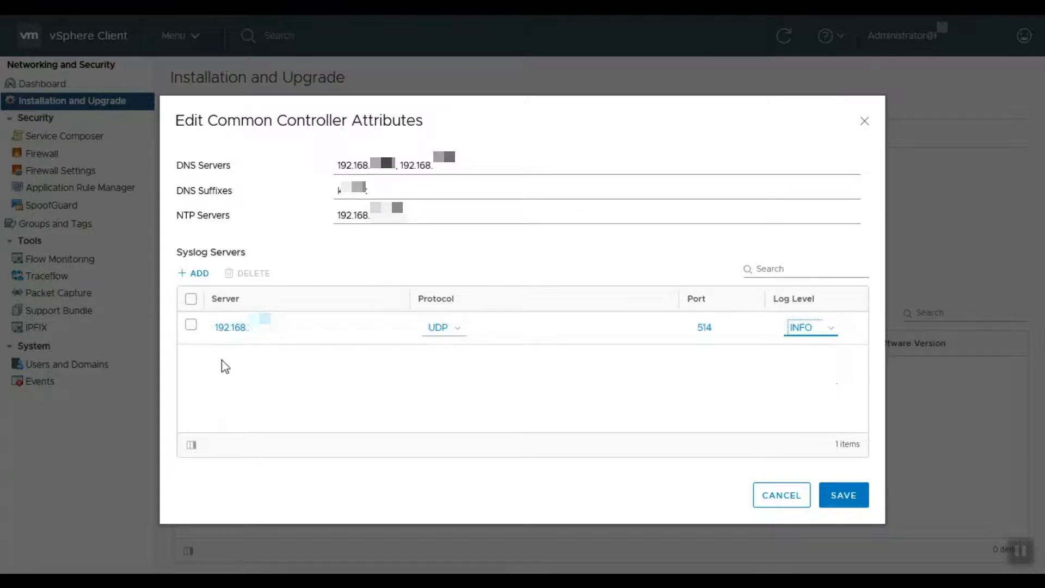
{"action": "mouse_move", "coordinate": [195, 333]}
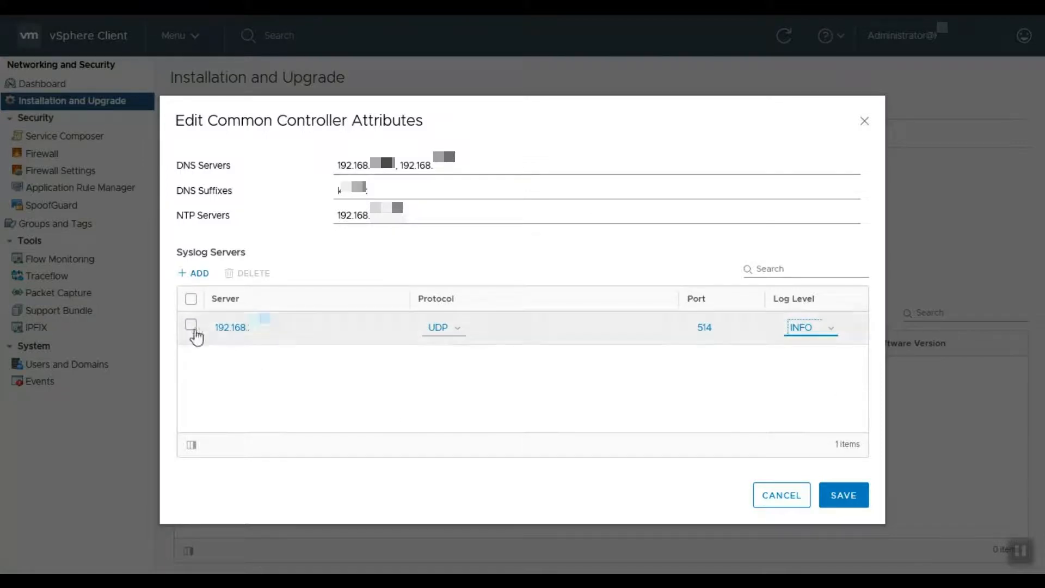
{"action": "mouse_move", "coordinate": [847, 499]}
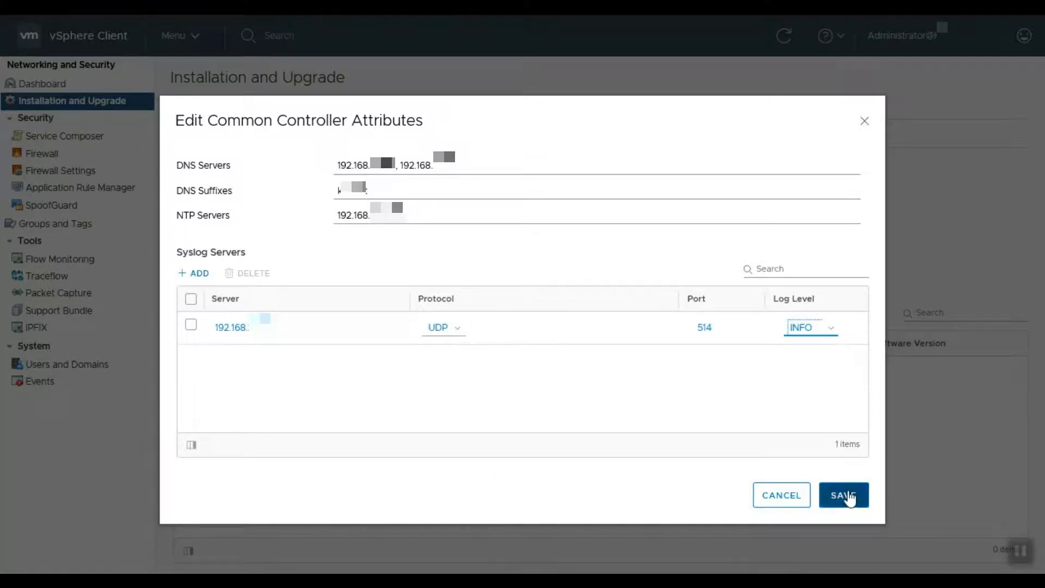
{"action": "left_click", "coordinate": [844, 495]}
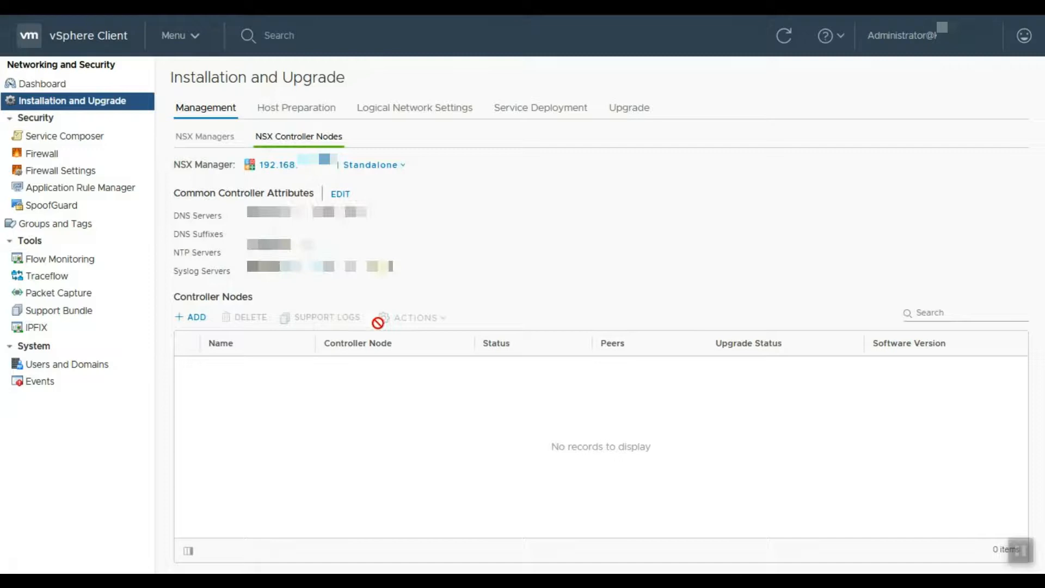
{"action": "mouse_move", "coordinate": [496, 266]}
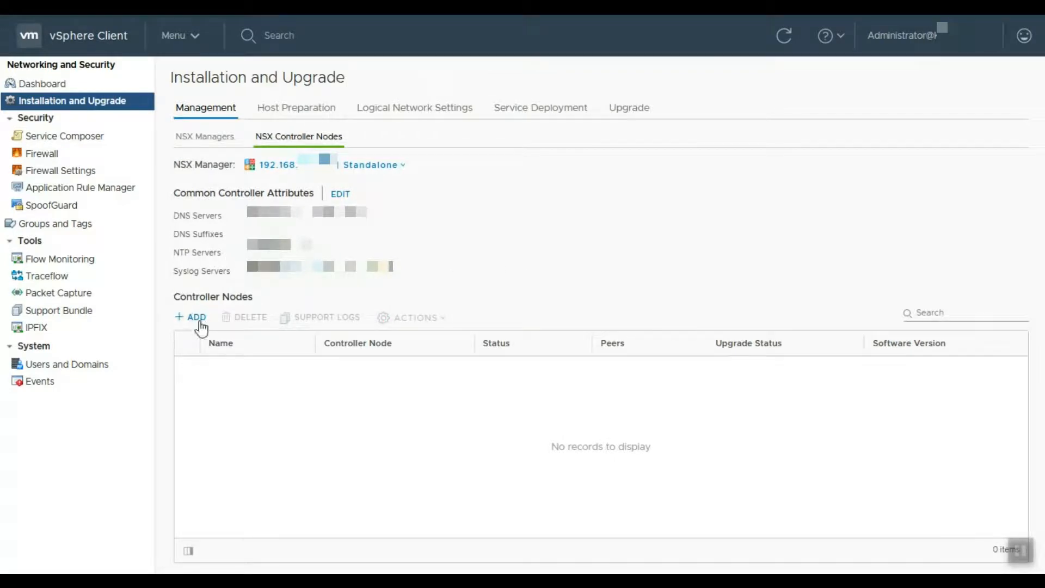
Add a controller node, enter and confirm its password, and advance the wizard.
{"action": "left_click", "coordinate": [195, 316]}
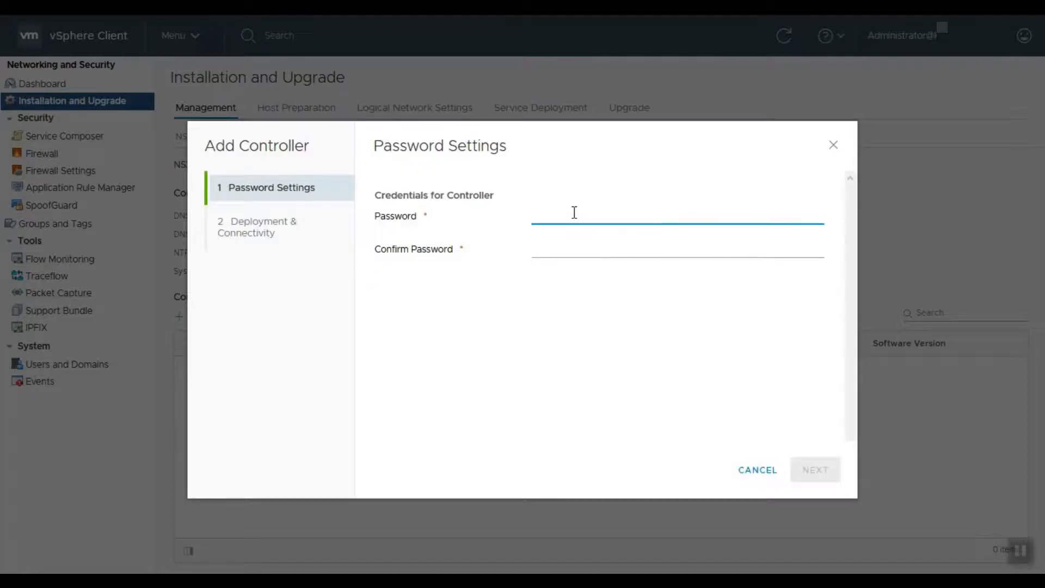
{"action": "type", "text": "••••••"}
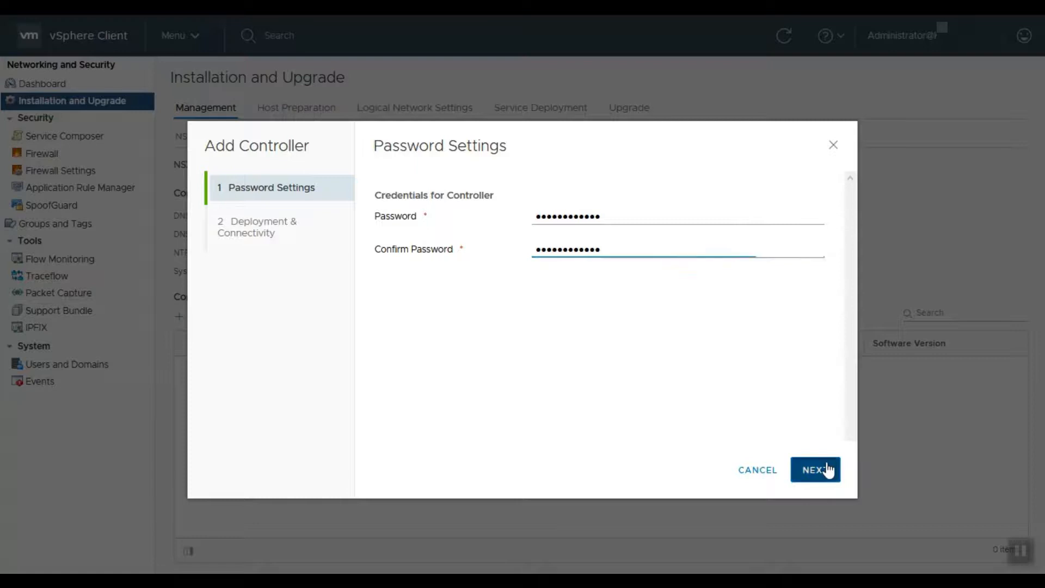
{"action": "left_click", "coordinate": [816, 470]}
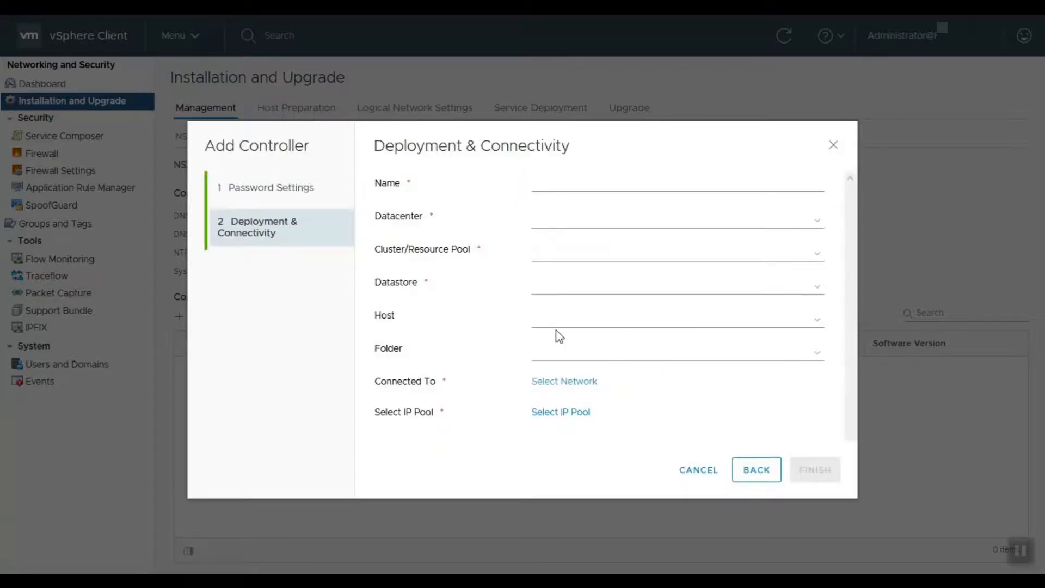
Place the controller in folder VIS on network Vlan200 and start choosing its IP pool.
{"action": "left_click", "coordinate": [675, 352]}
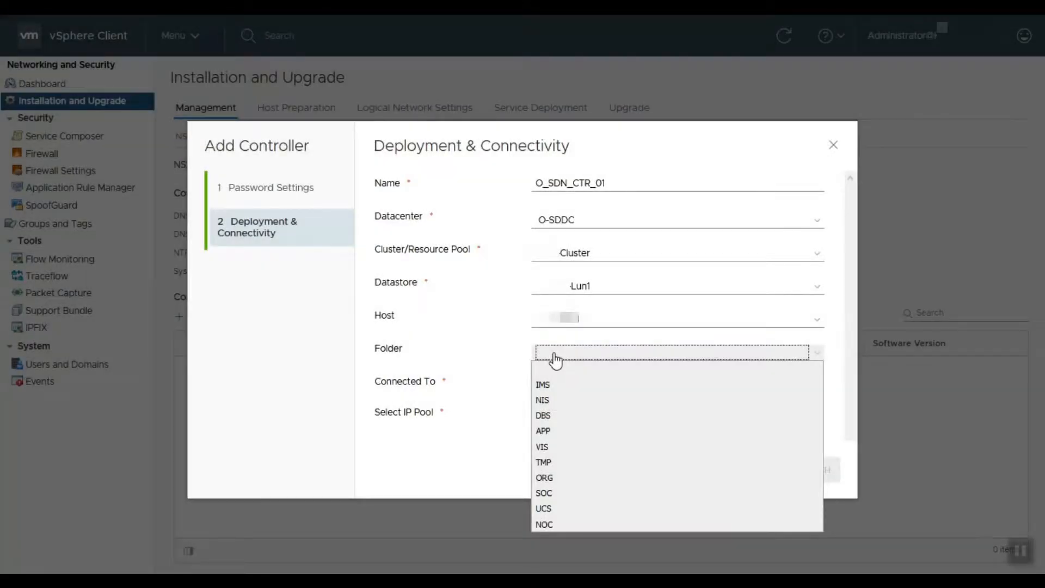
{"action": "left_click", "coordinate": [541, 447]}
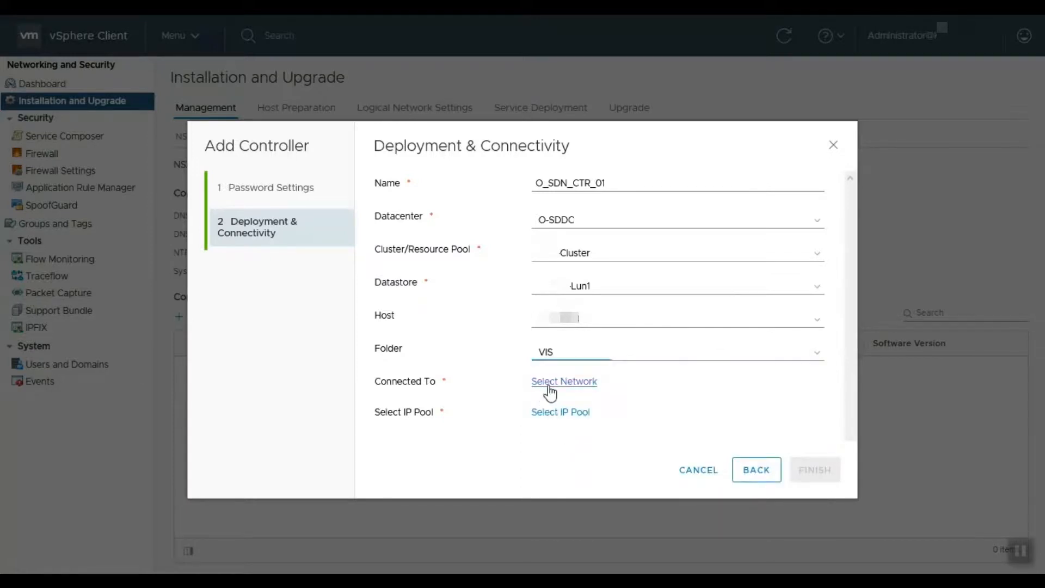
{"action": "left_click", "coordinate": [564, 381]}
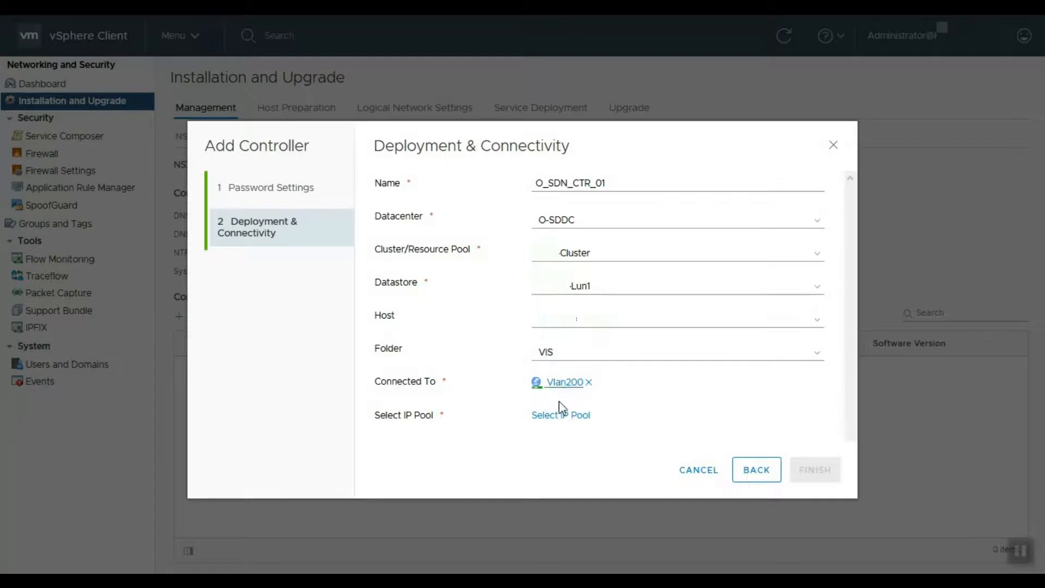
{"action": "left_click", "coordinate": [560, 415]}
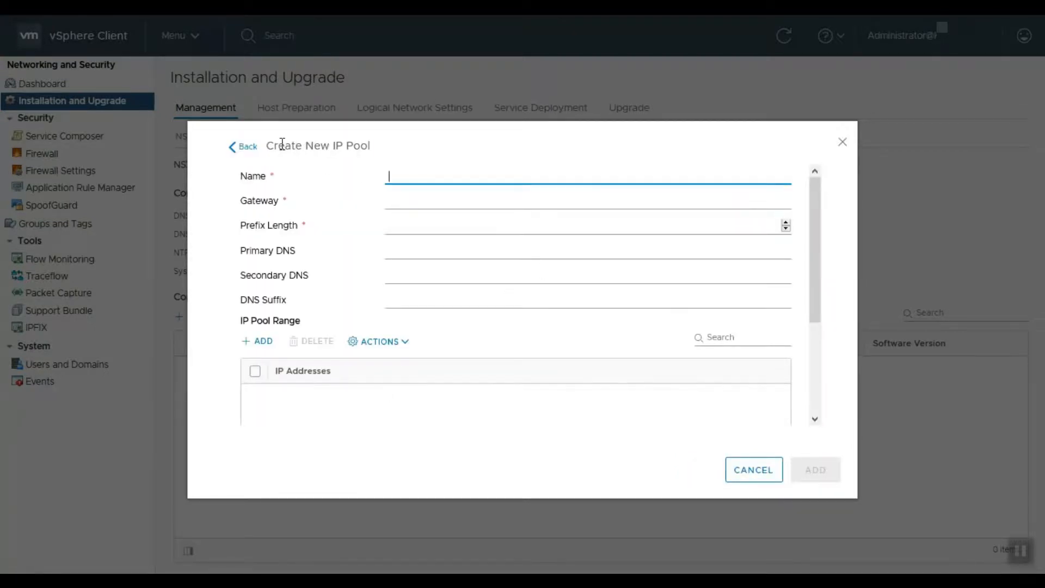
Create IP pool O_SDN_IP_P200 with gateway, prefix 24, DNS servers and an address range.
{"action": "type", "text": "O_SDN_IP_P200"}
{"action": "left_click", "coordinate": [588, 226]}
{"action": "type", "text": "24"}
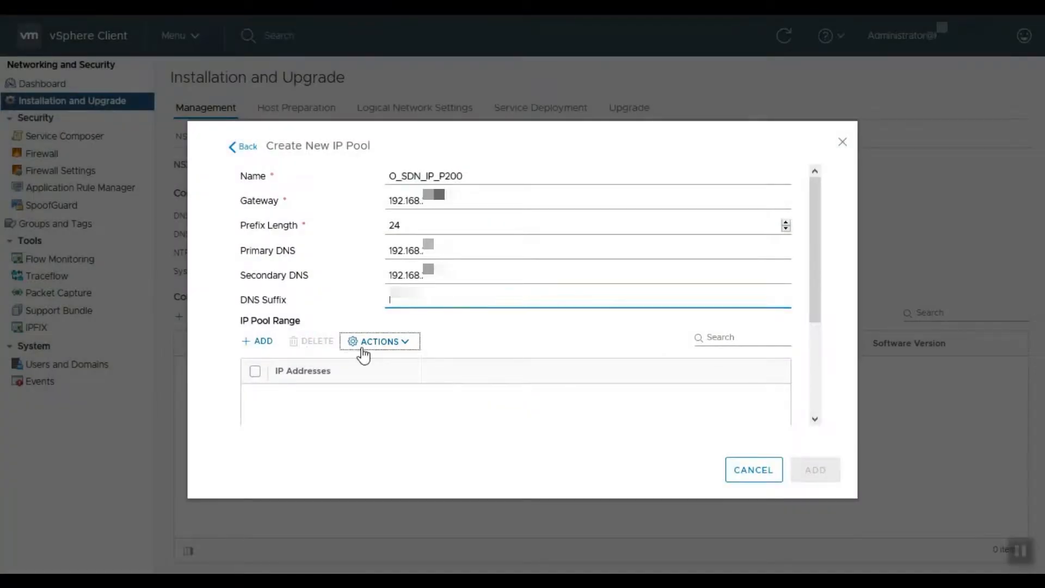
{"action": "left_click", "coordinate": [380, 342]}
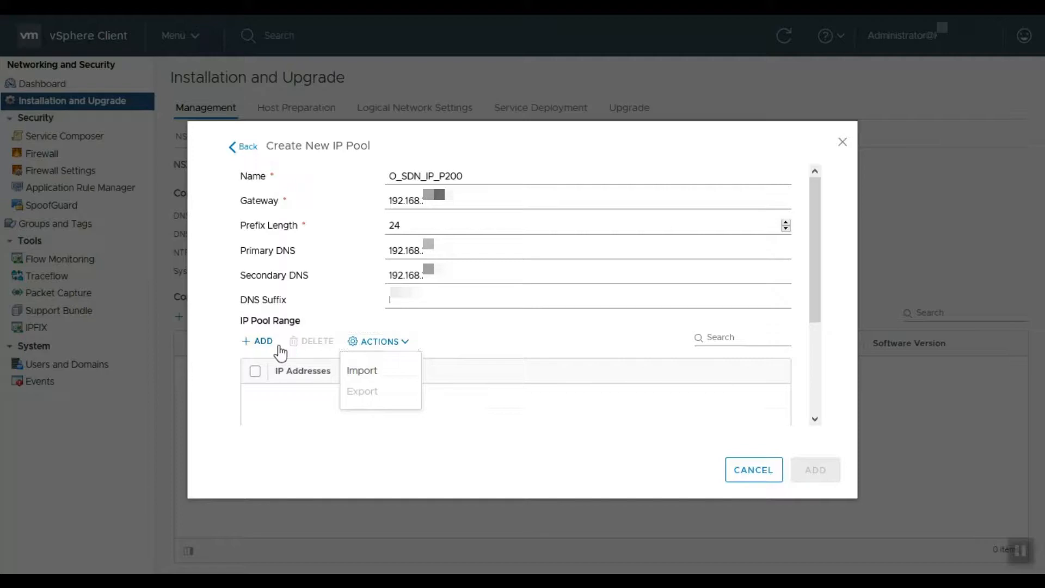
{"action": "left_click", "coordinate": [258, 340]}
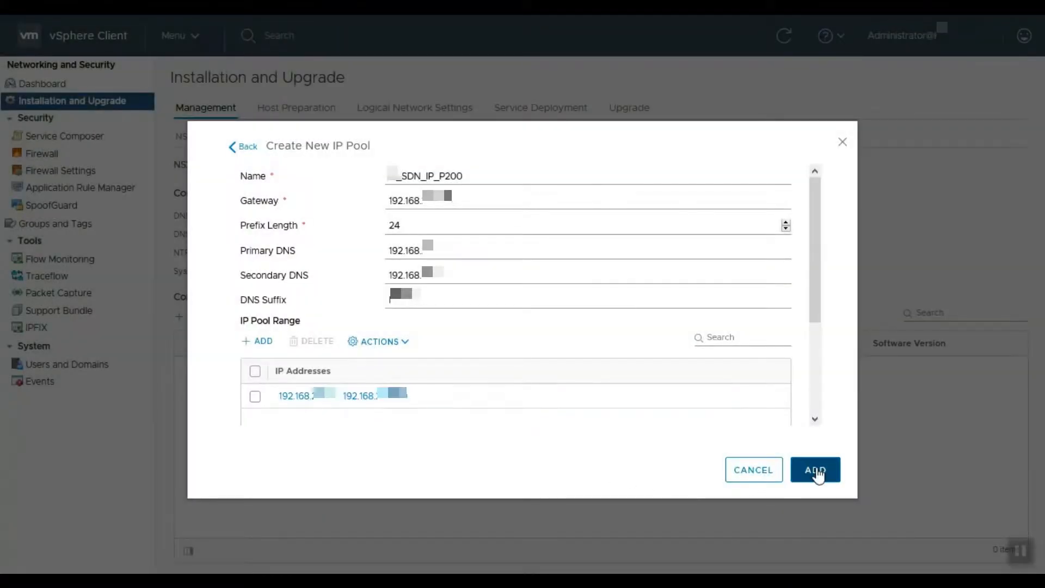
{"action": "left_click", "coordinate": [815, 469]}
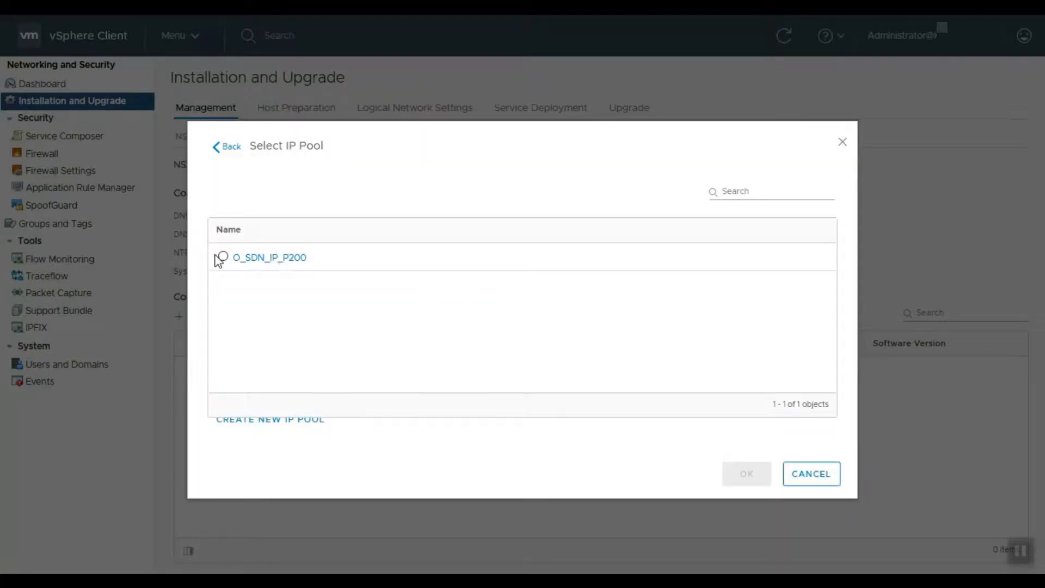
Review the O_SDN_IP_P200 pool details, then select it and confirm.
{"action": "left_click", "coordinate": [268, 257]}
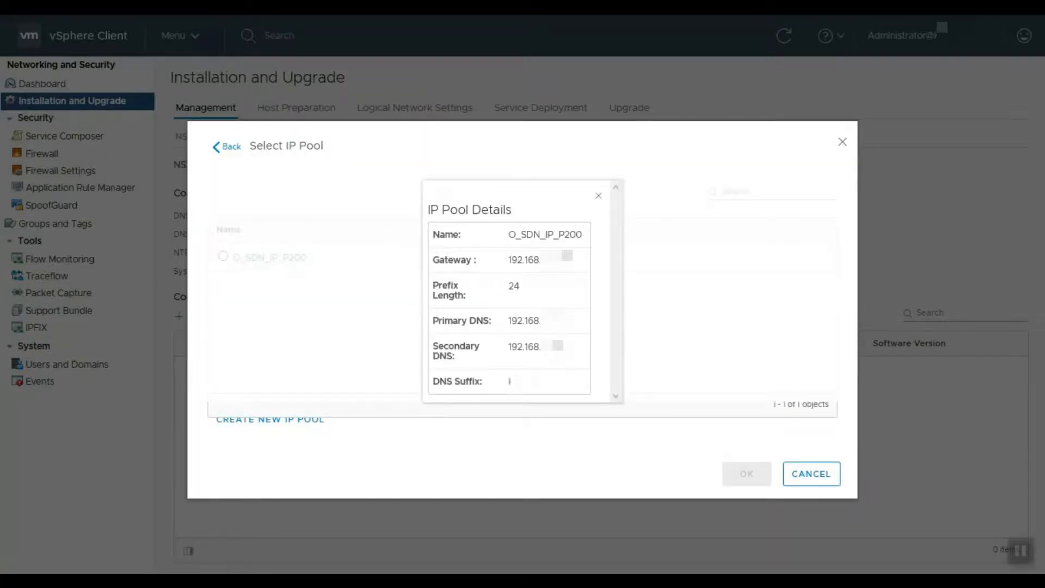
{"action": "left_click", "coordinate": [598, 196]}
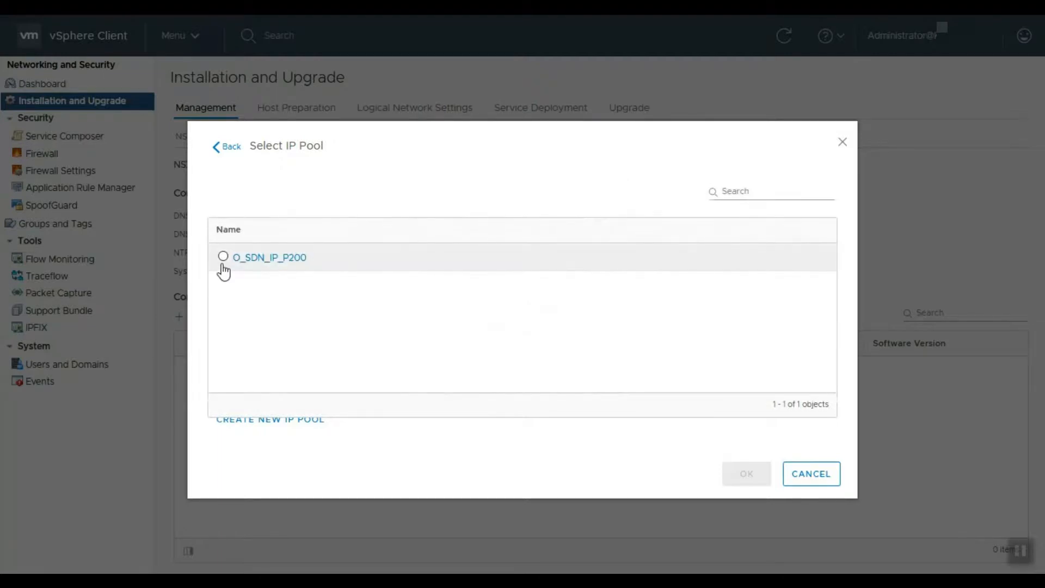
{"action": "left_click", "coordinate": [222, 257]}
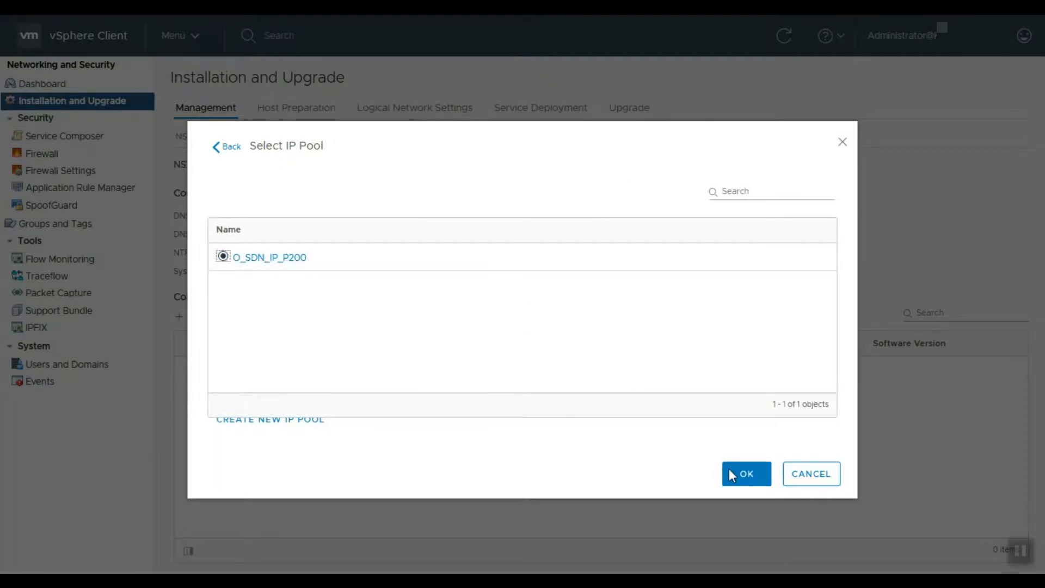
{"action": "left_click", "coordinate": [746, 474]}
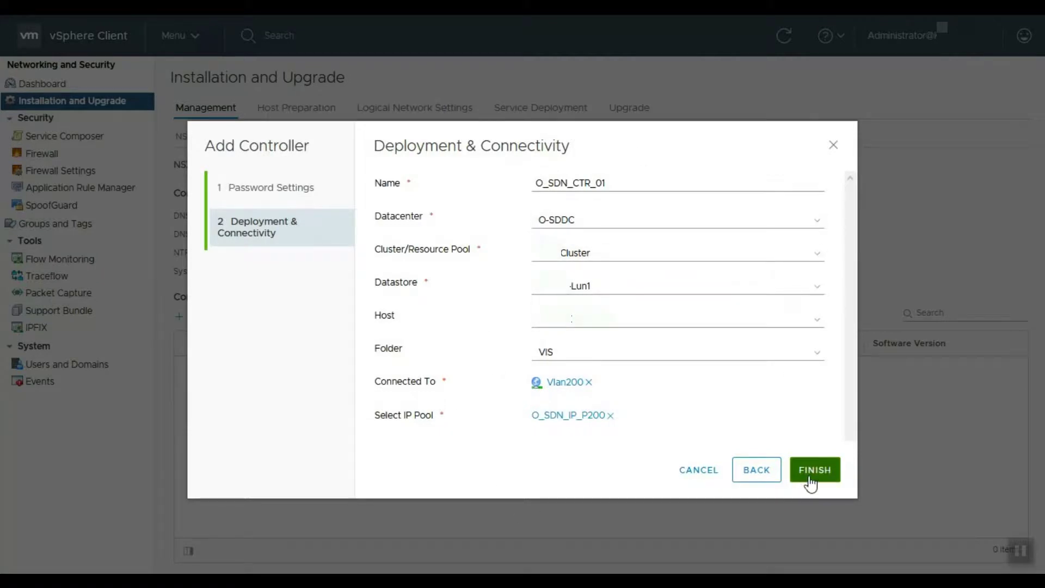
Finish the Add Controller wizard to start deploying controller OSDN-CTR01.
{"action": "left_click", "coordinate": [814, 469]}
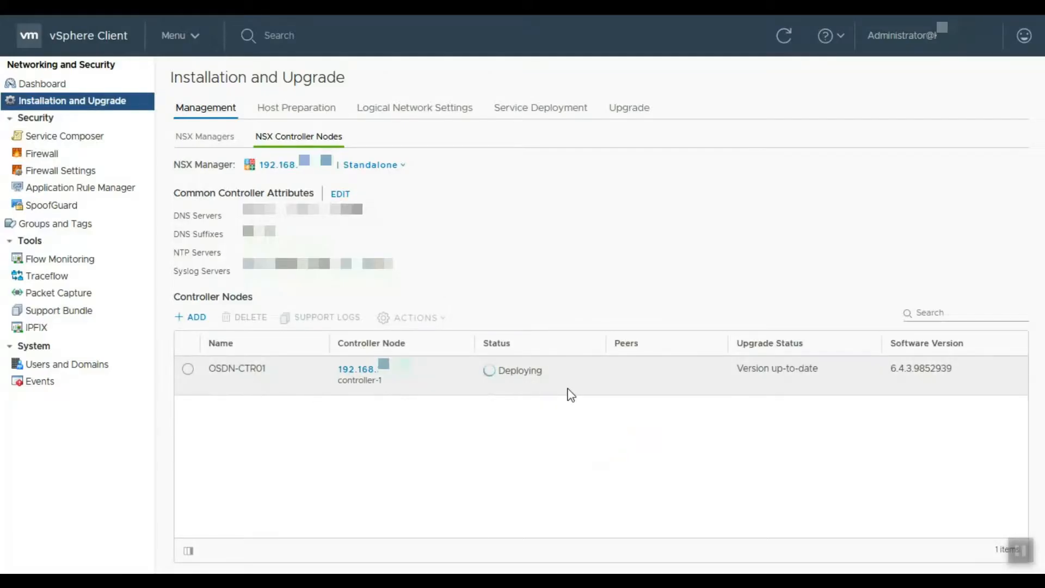
{"action": "mouse_move", "coordinate": [489, 375]}
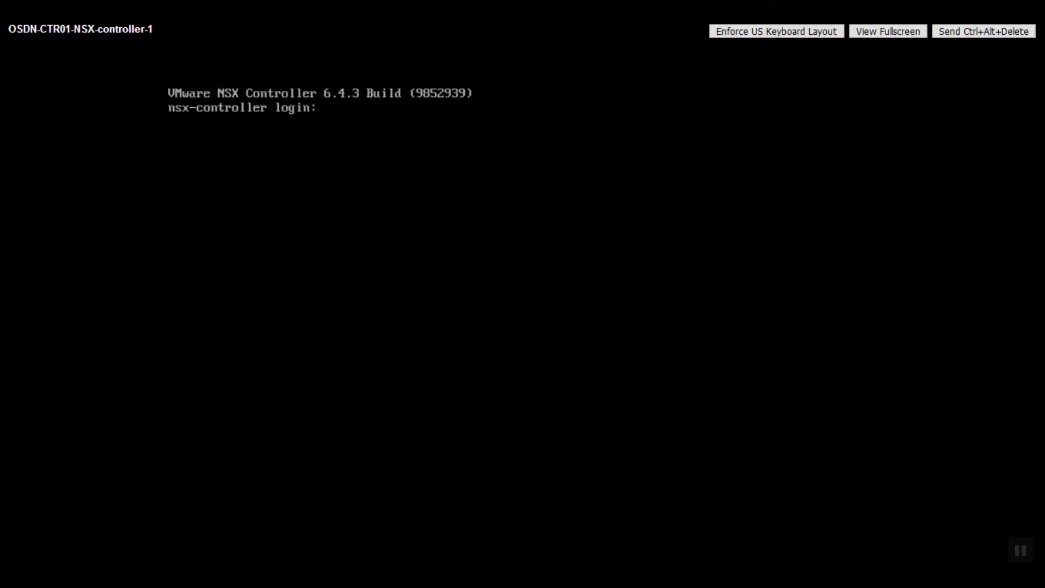
Enter 'admin' as the login at the OSDN-CTR01 nsx-controller console prompt.
{"action": "type", "text": "admin"}
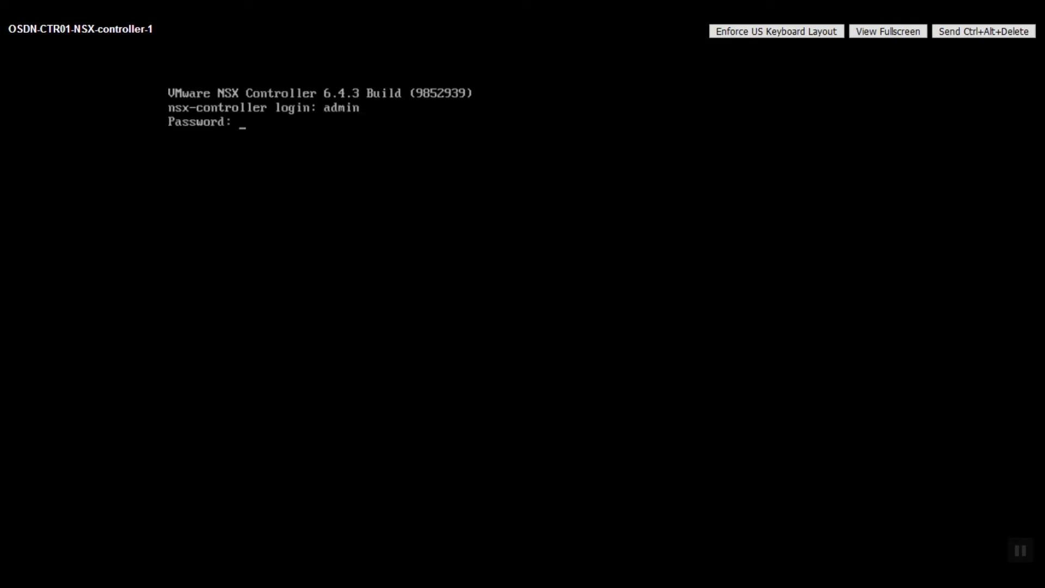